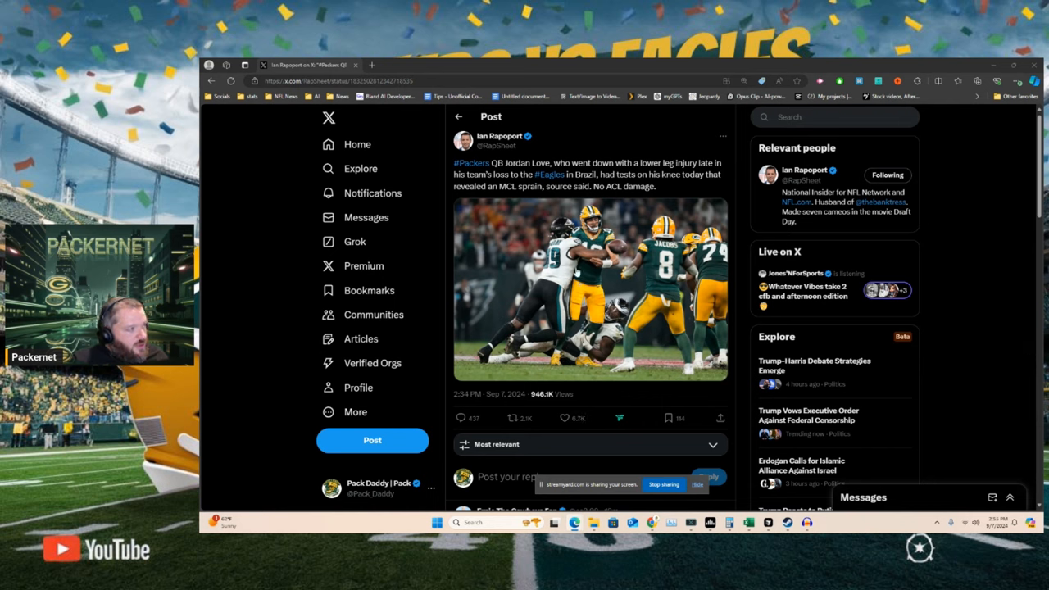
Open the Pack Daddy | Packernet Podcast reply explaining MCL sprain grades beneath Ian Rapoport's post.
double_click(527, 187)
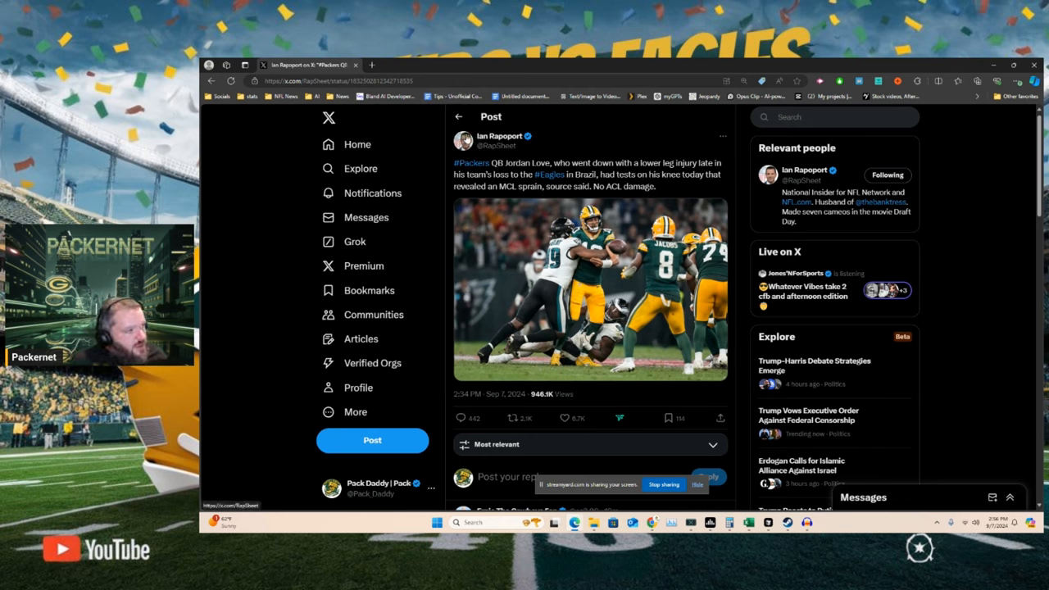
click(372, 489)
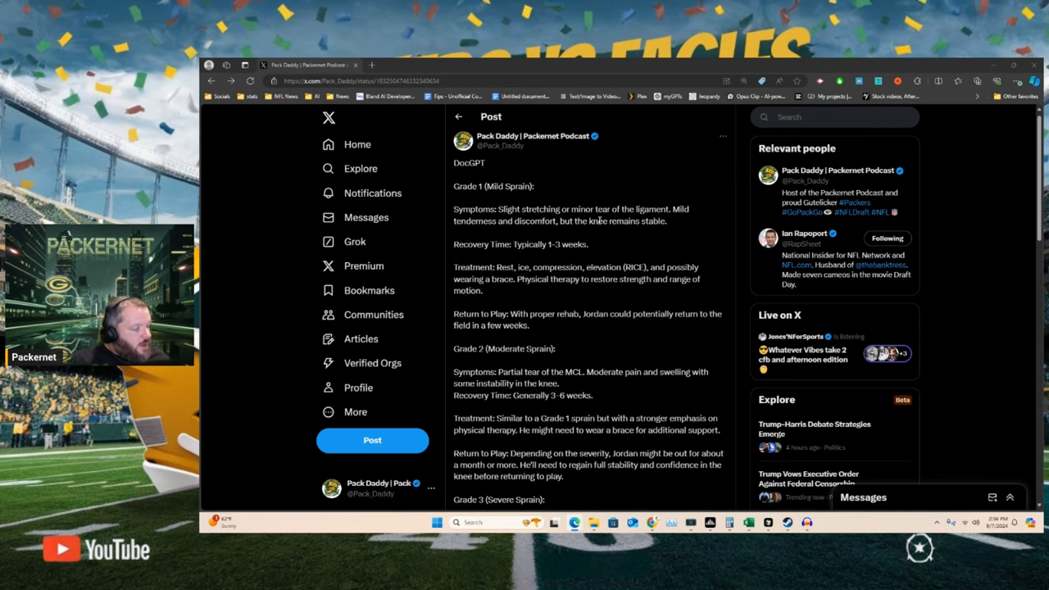
scroll(down, 3)
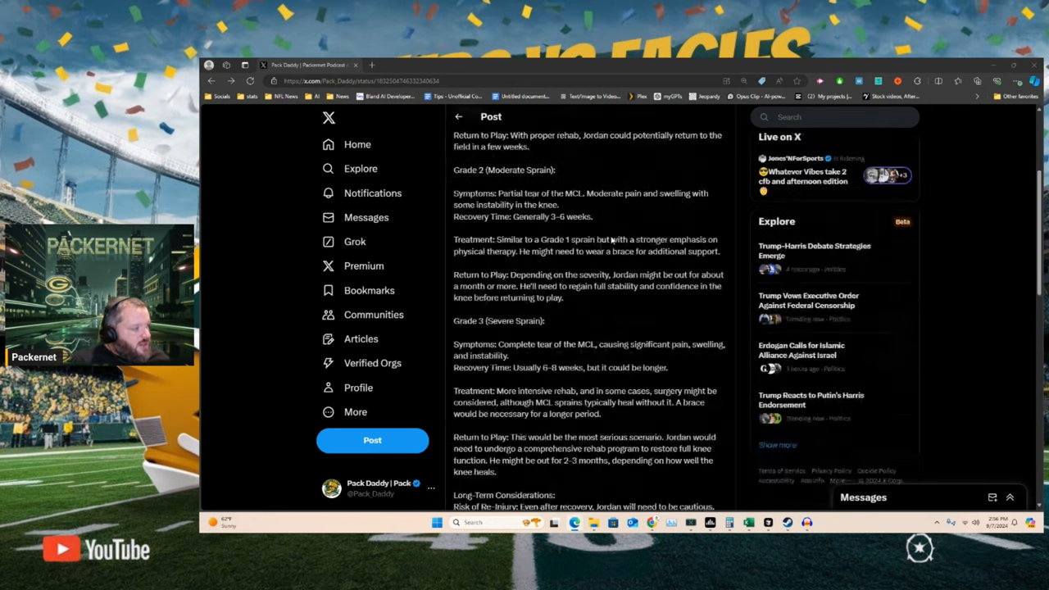
scroll(down, 3)
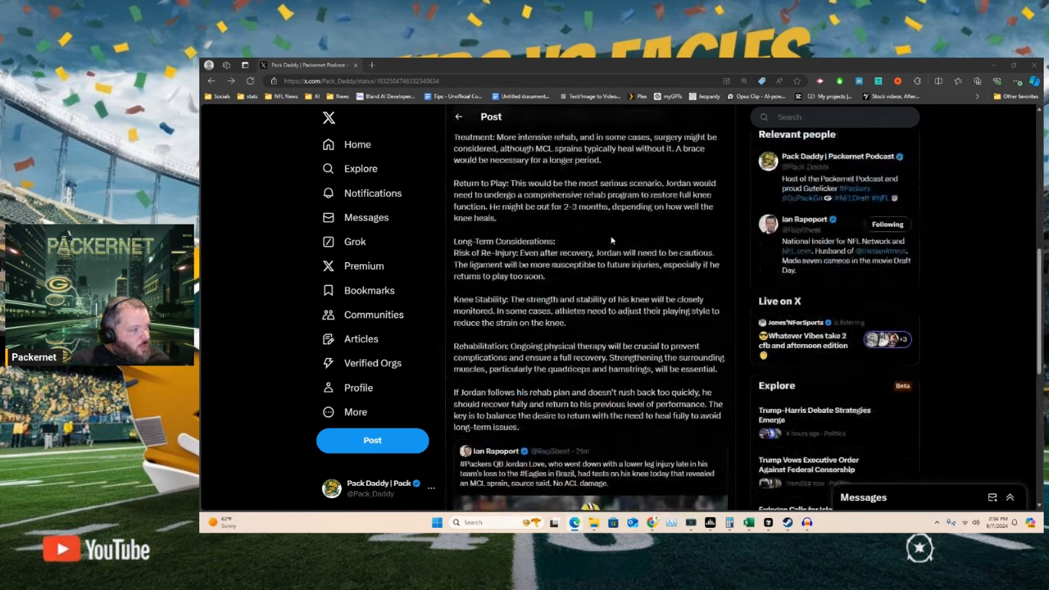
scroll(up, 3)
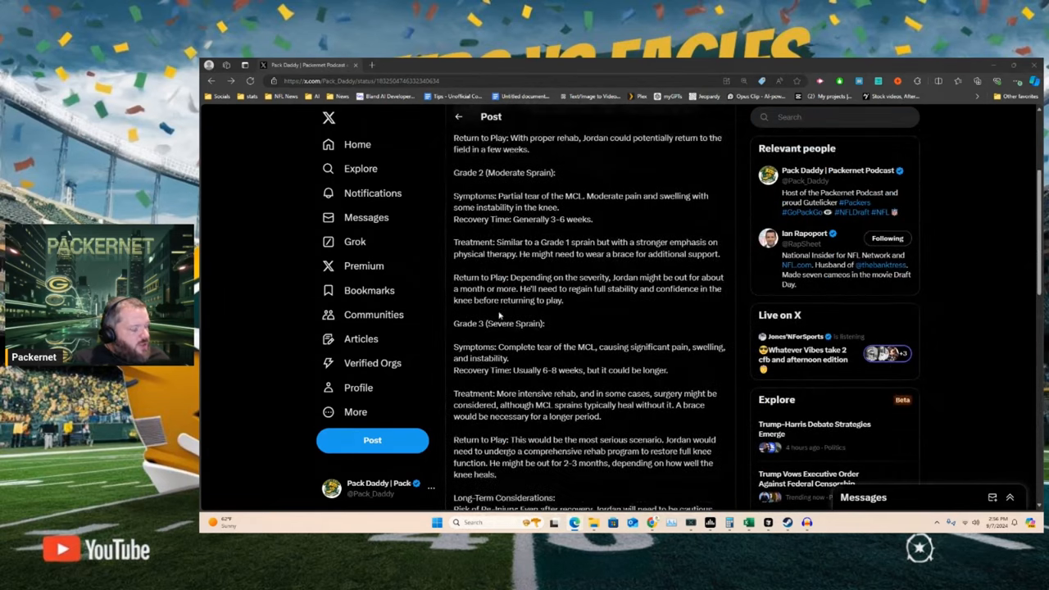
scroll(up, 3)
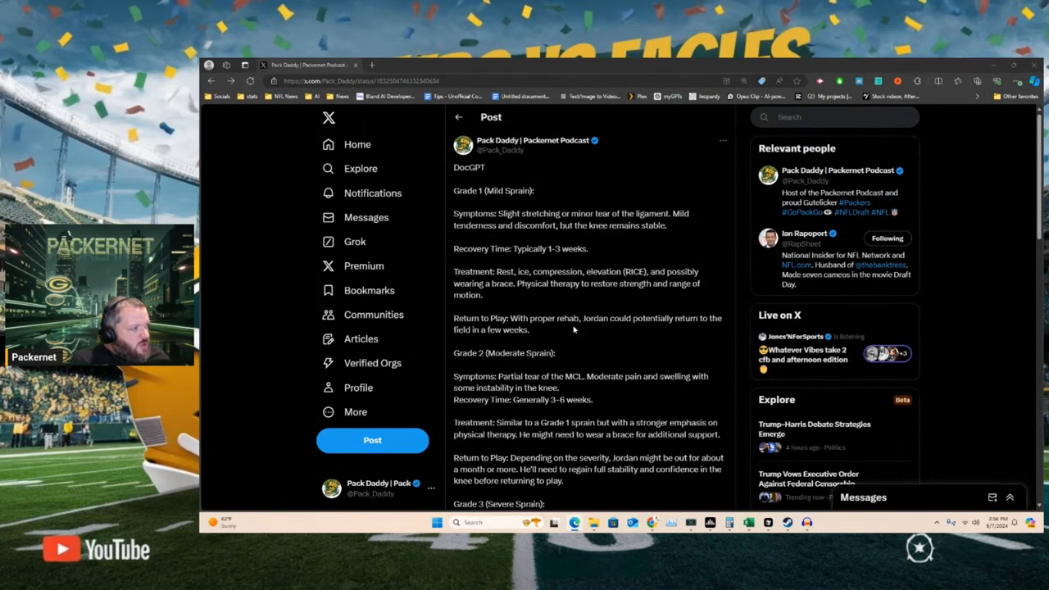
scroll(down, 3)
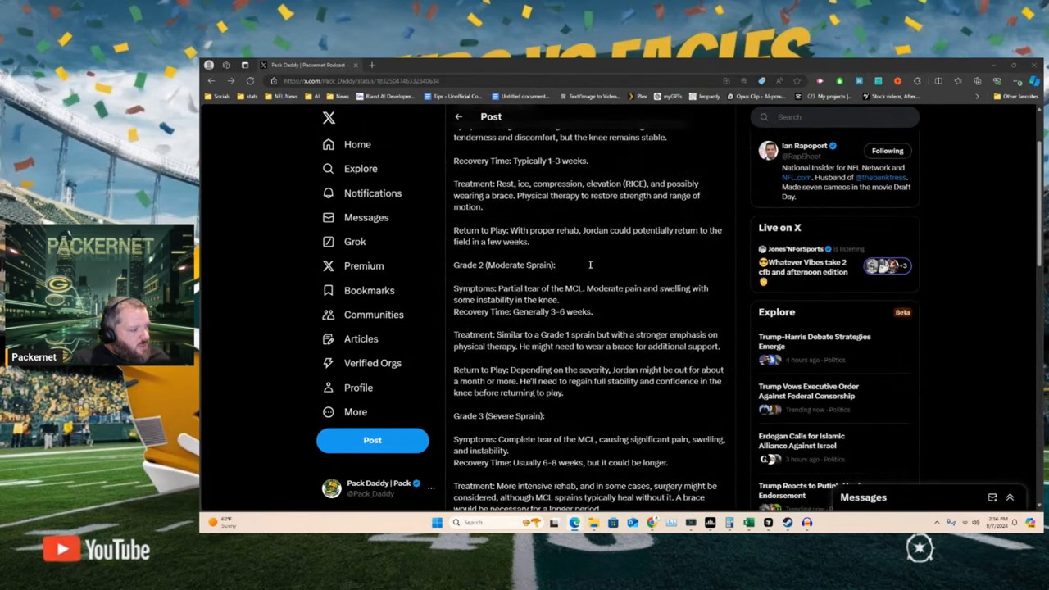
scroll(down, 3)
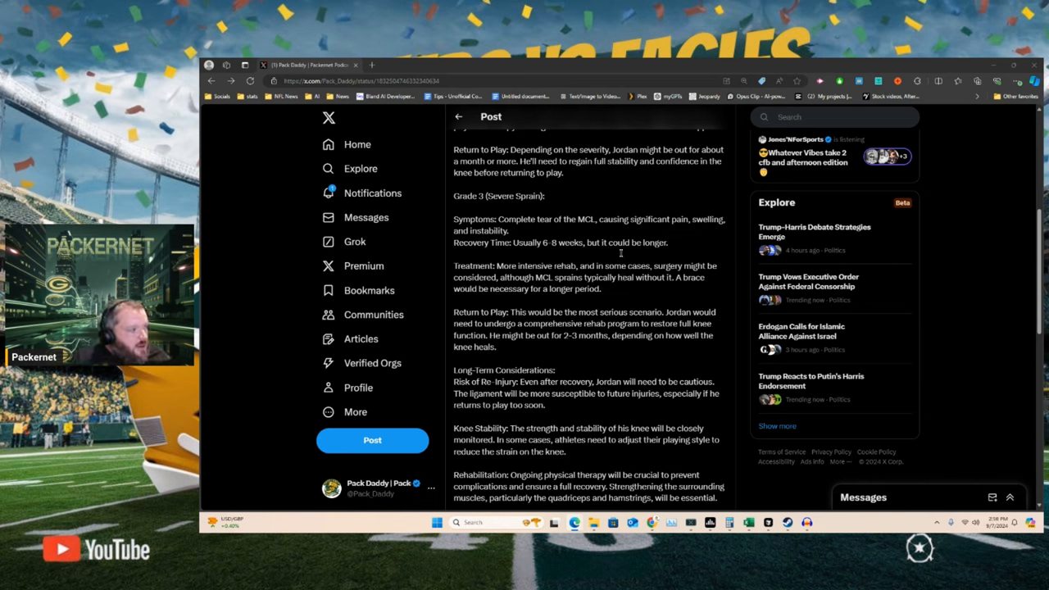
scroll(up, 3)
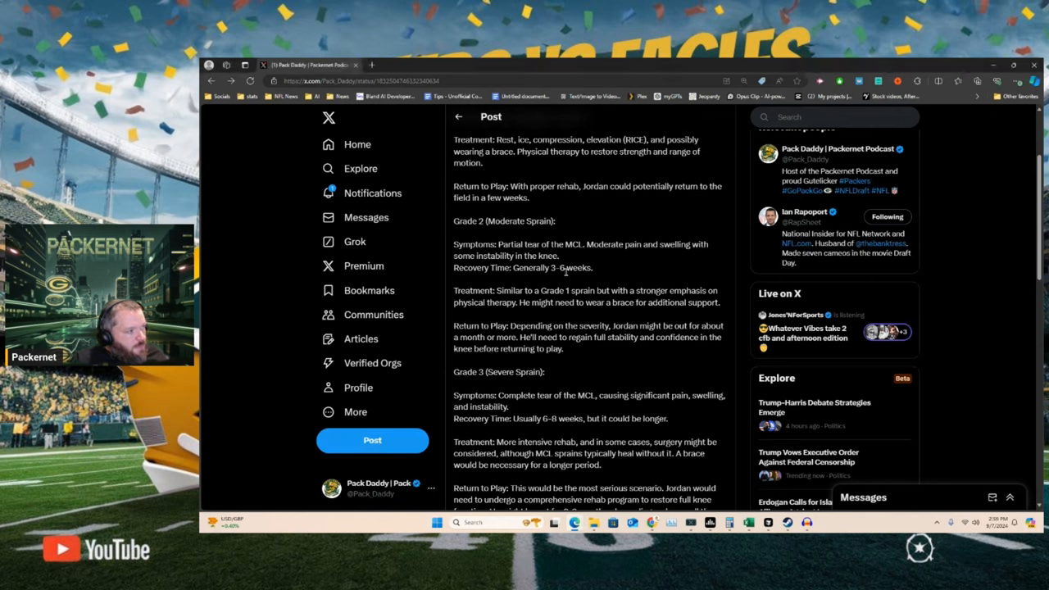
mouse_move(614, 269)
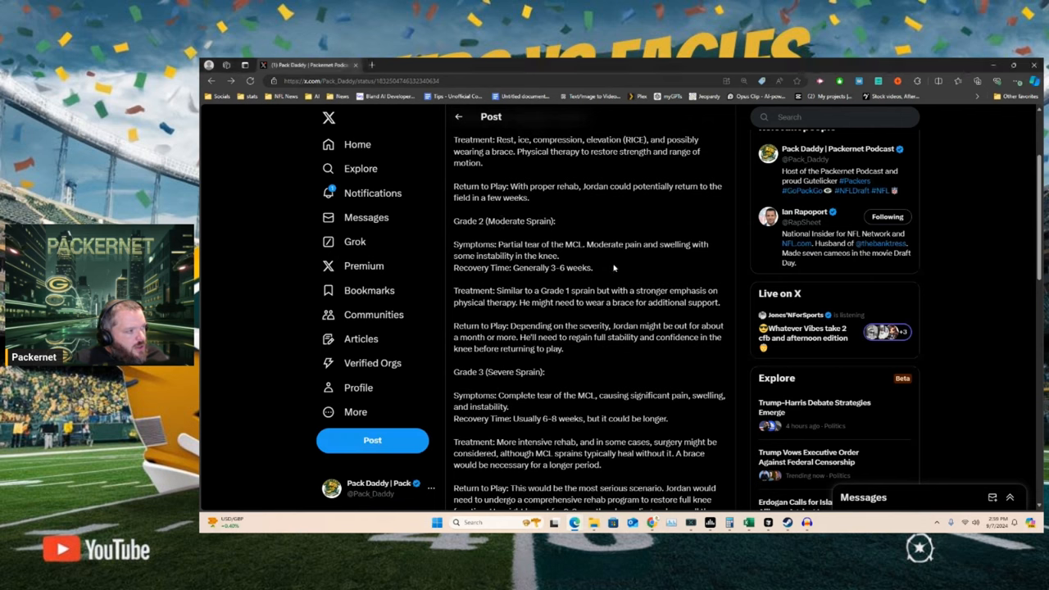
mouse_move(606, 315)
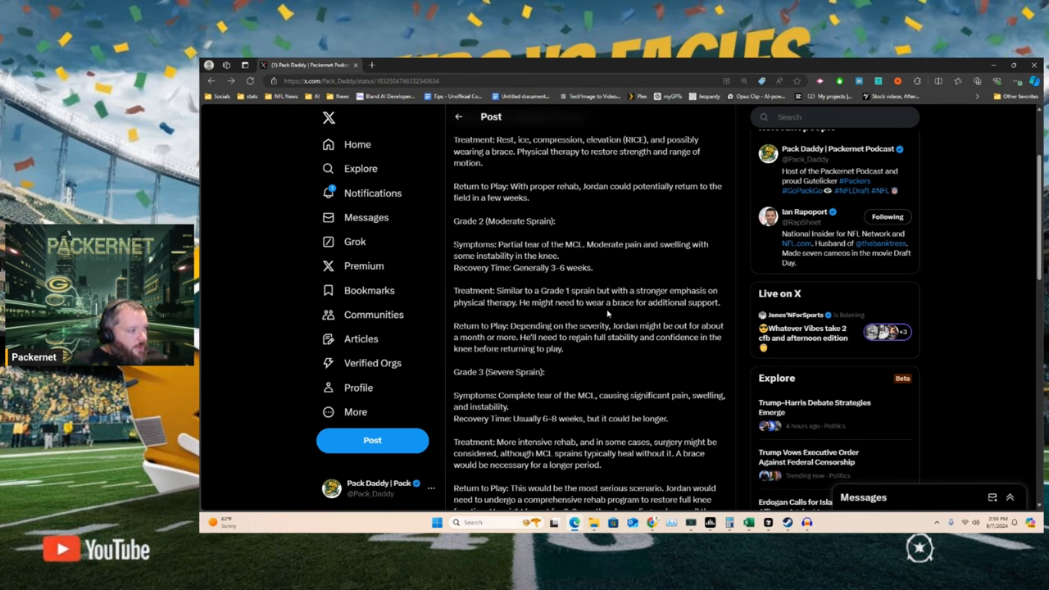
scroll(up, 3)
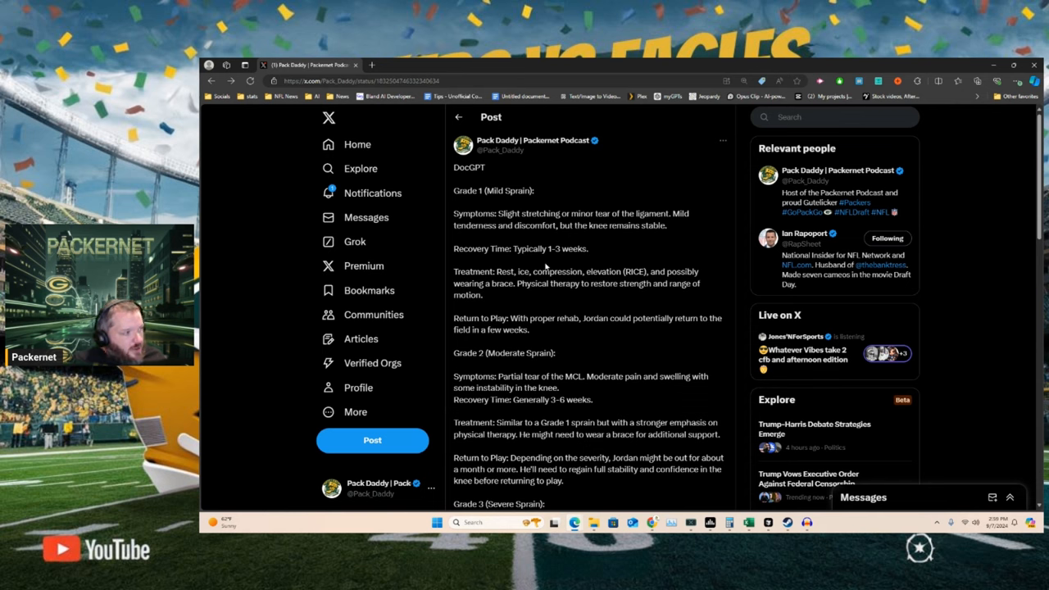
mouse_move(623, 254)
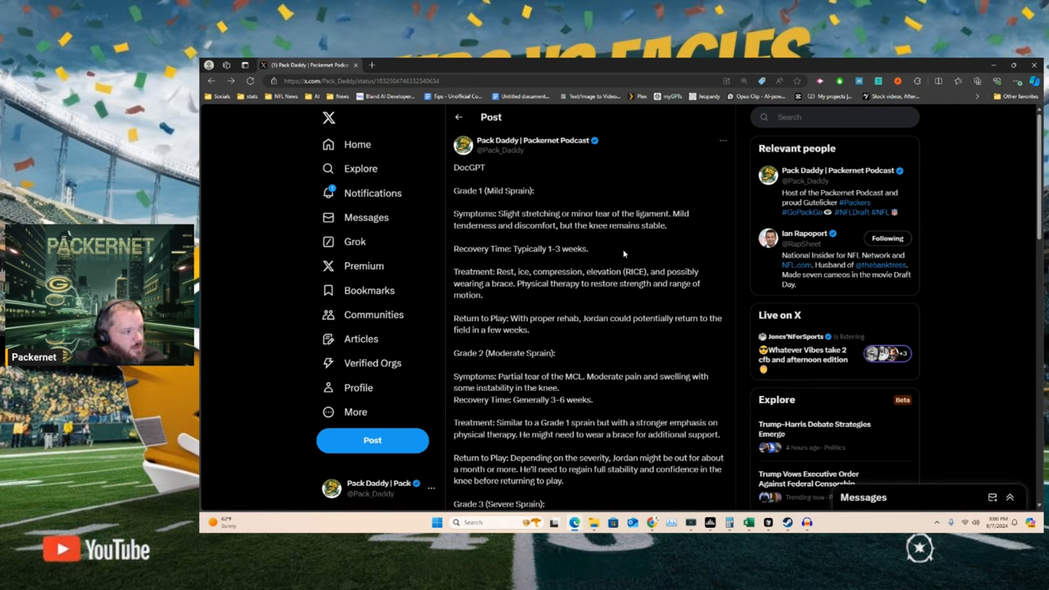
mouse_move(626, 254)
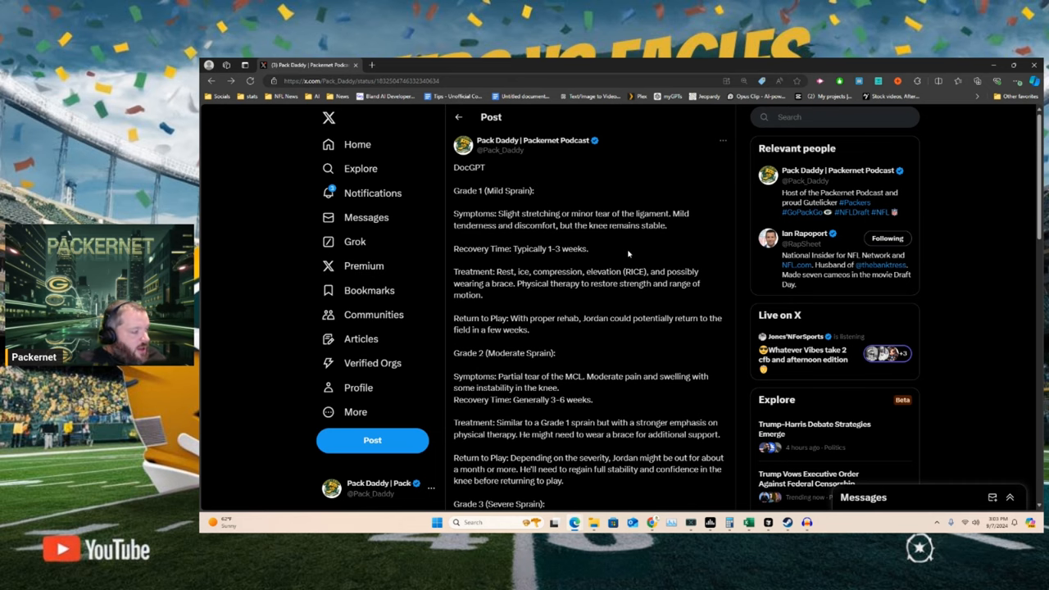
mouse_move(626, 321)
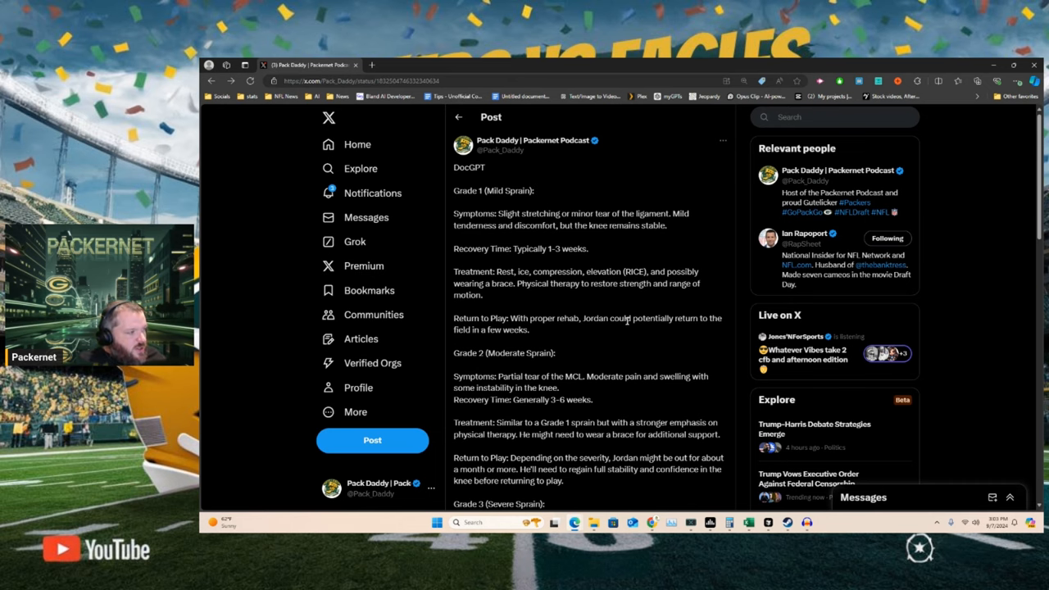
Scroll the post so the Grade 2 and Grade 3 (Severe Sprain) sections are readable.
scroll(down, 3)
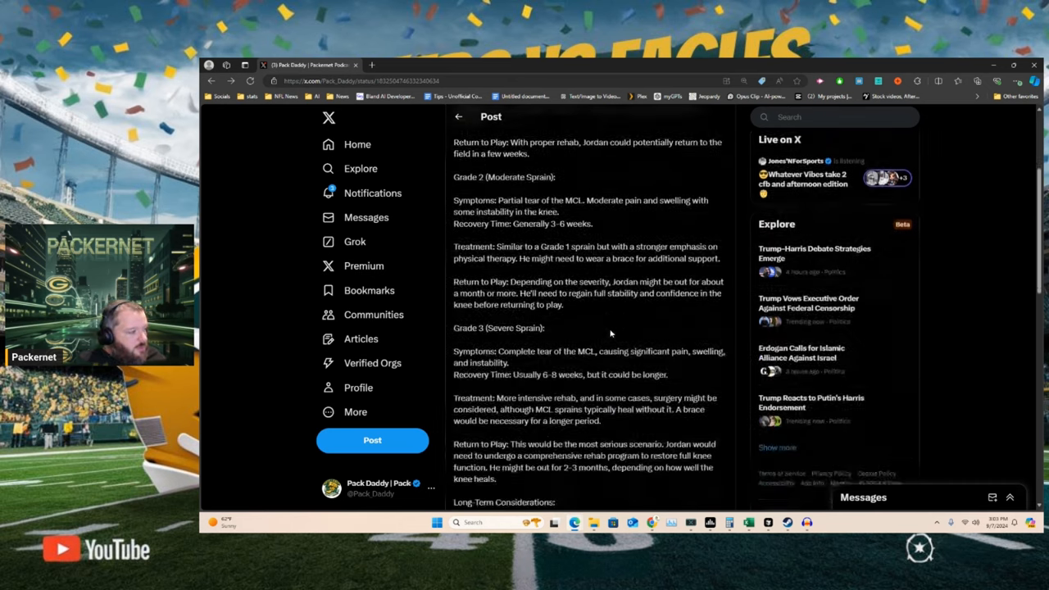
scroll(up, 3)
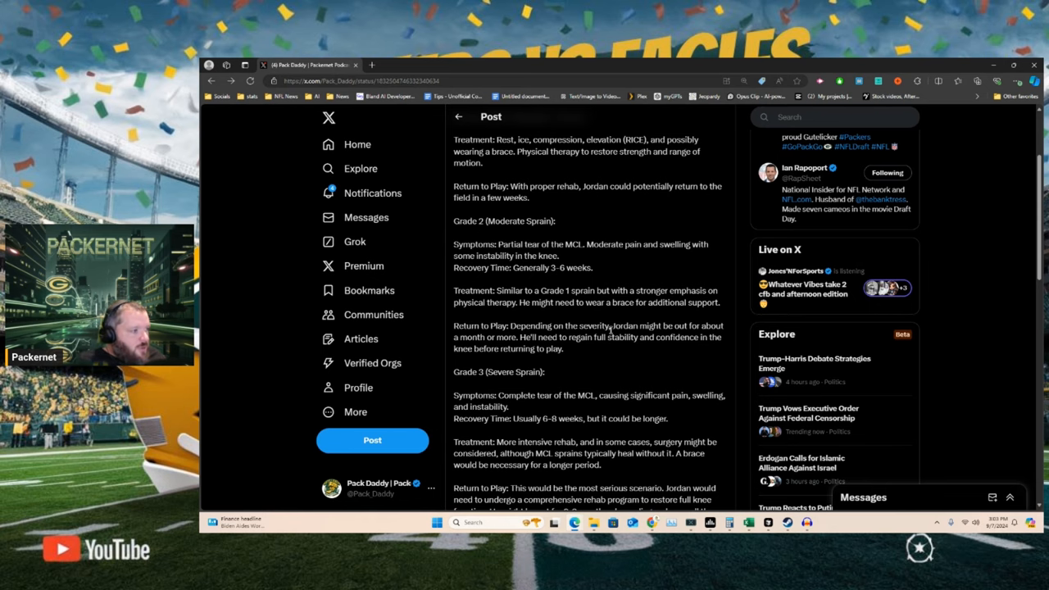
scroll(down, 3)
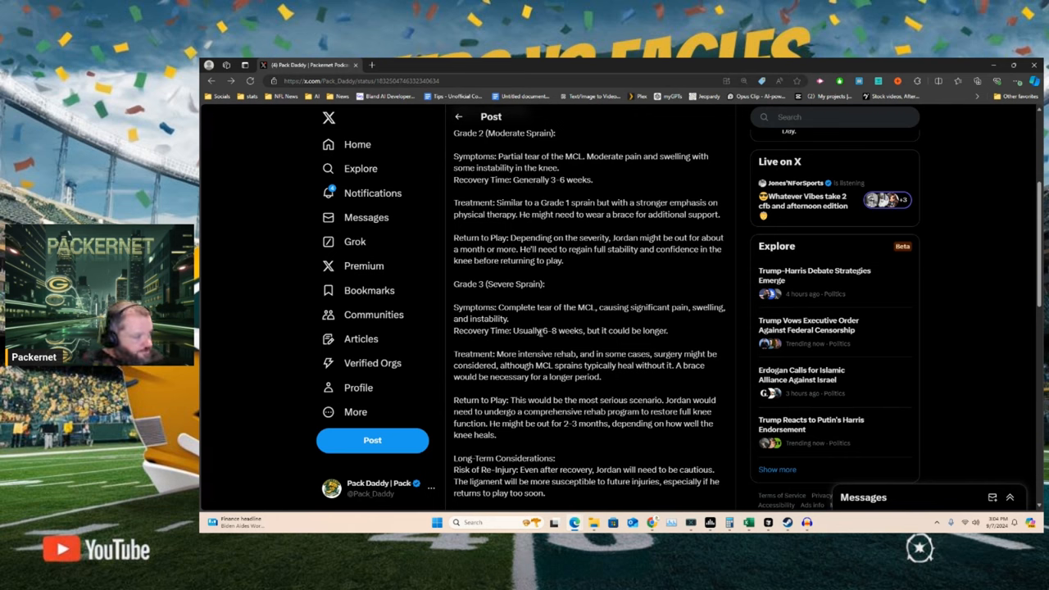
Scroll down to Long-Term Considerations through the closing paragraph and Ian Rapoport's quoted report.
scroll(down, 3)
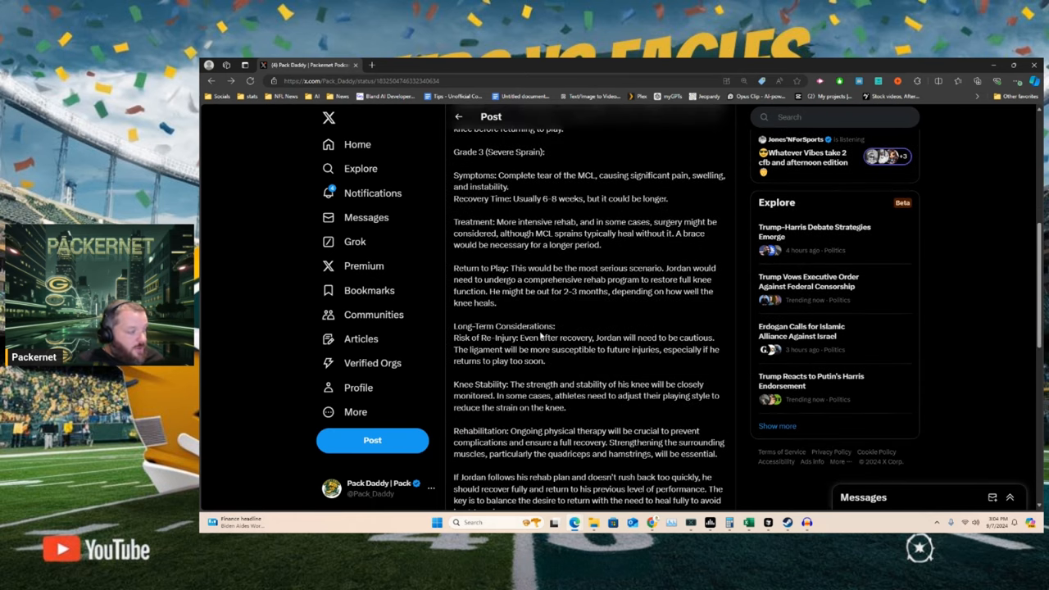
scroll(down, 3)
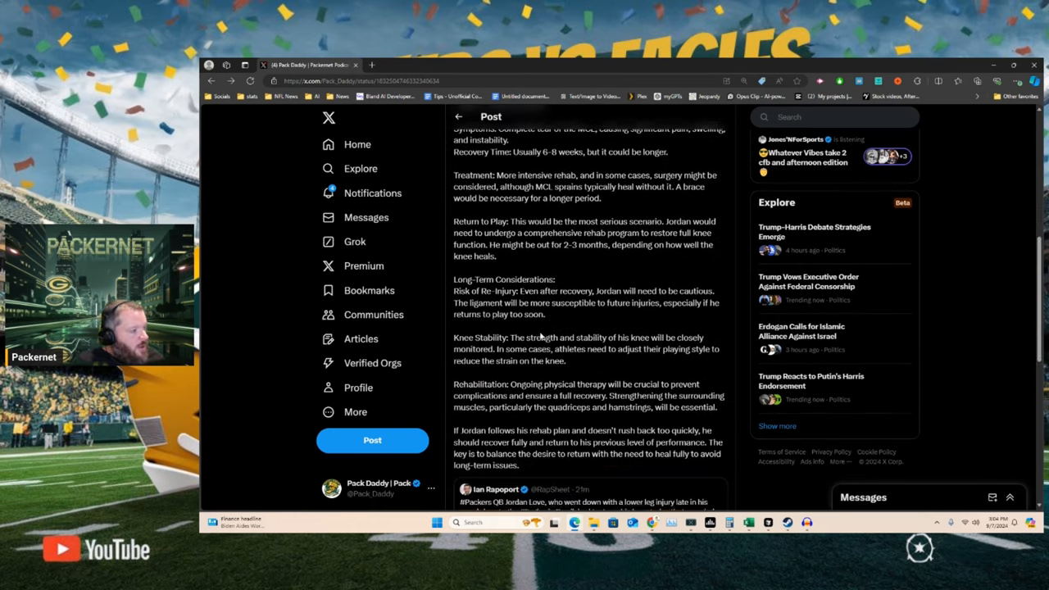
scroll(down, 3)
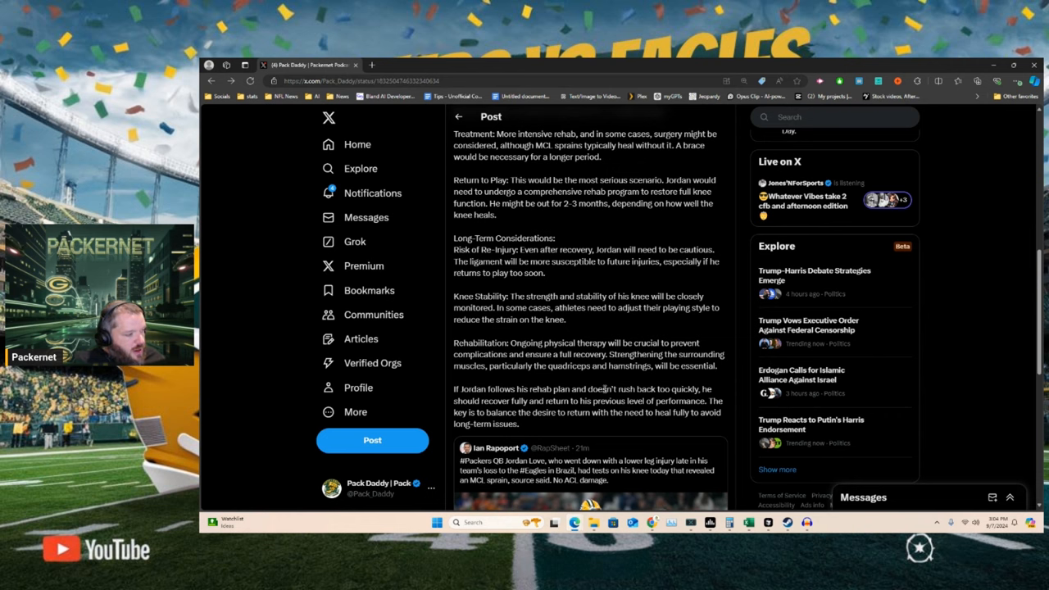
mouse_move(610, 437)
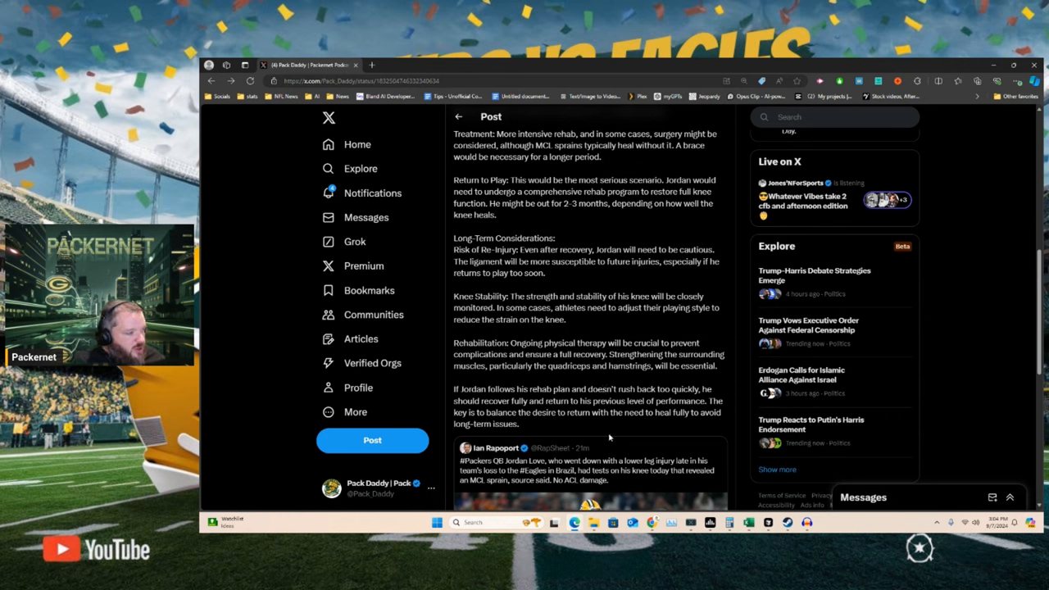